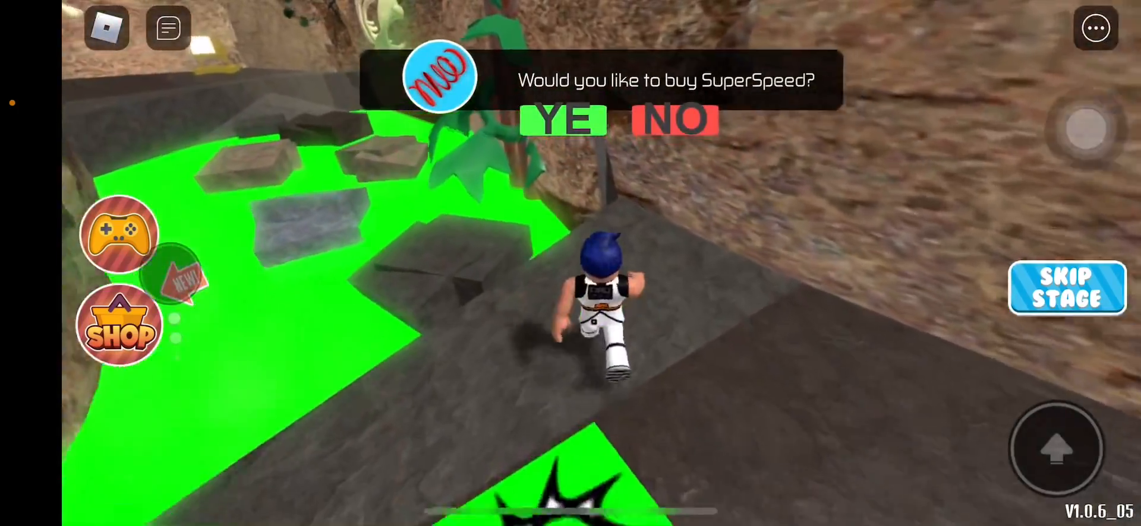
Step: Dismiss the SuperSpeed purchase offer and cross the stepping stones, slipping into the green acid
click(674, 120)
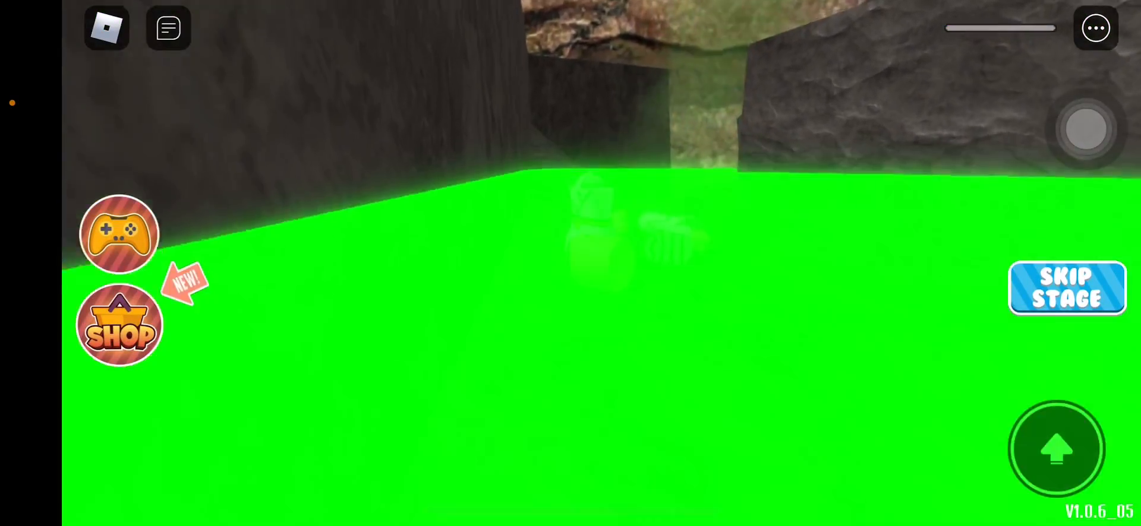
Step: Respawn and climb the steel lattice girder inside the diamond-plate metal tower
click(1067, 288)
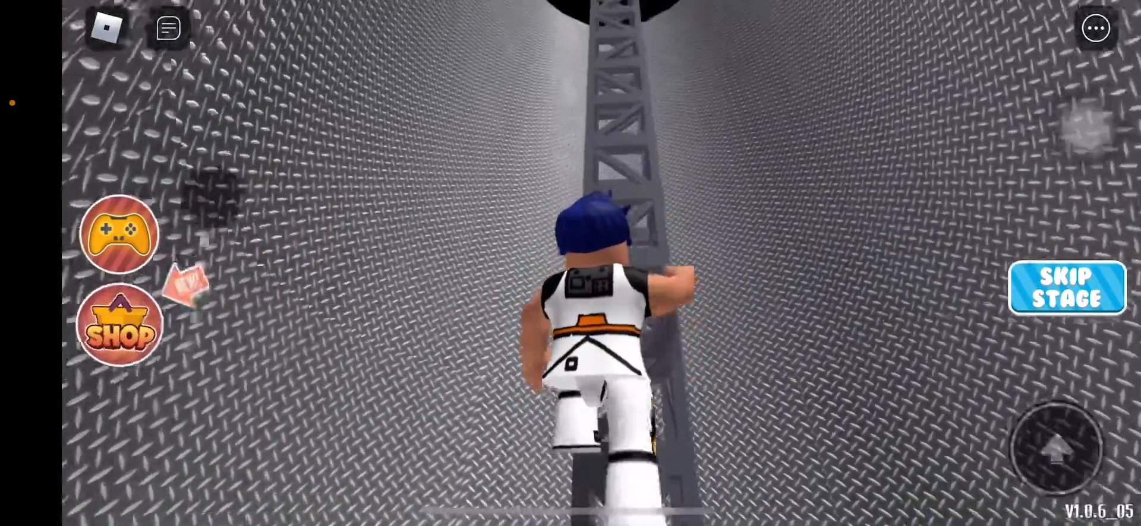
click(1065, 286)
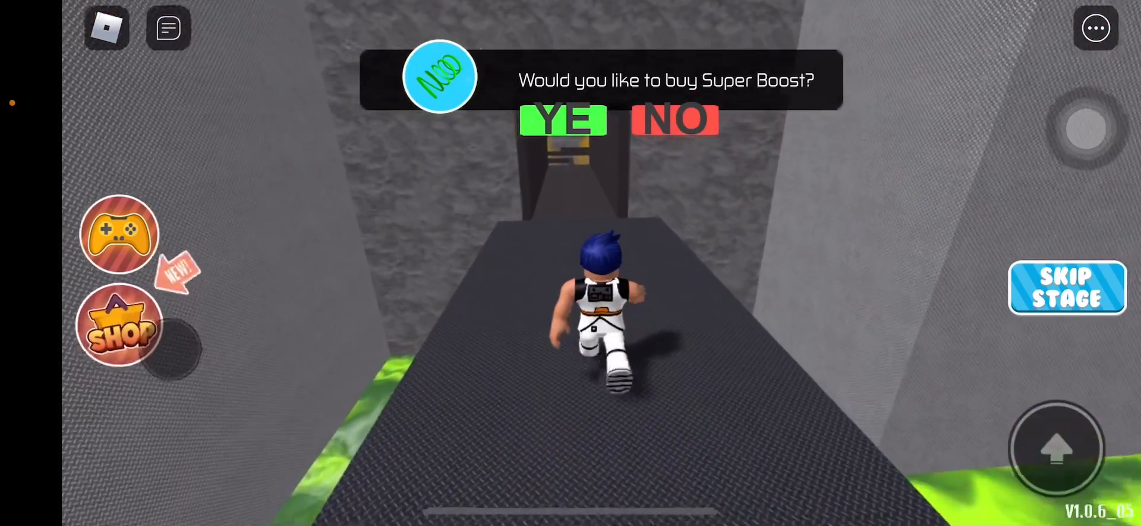
Step: Cross the lava floor on the narrow black zigzag path under the smoking pipes
click(672, 120)
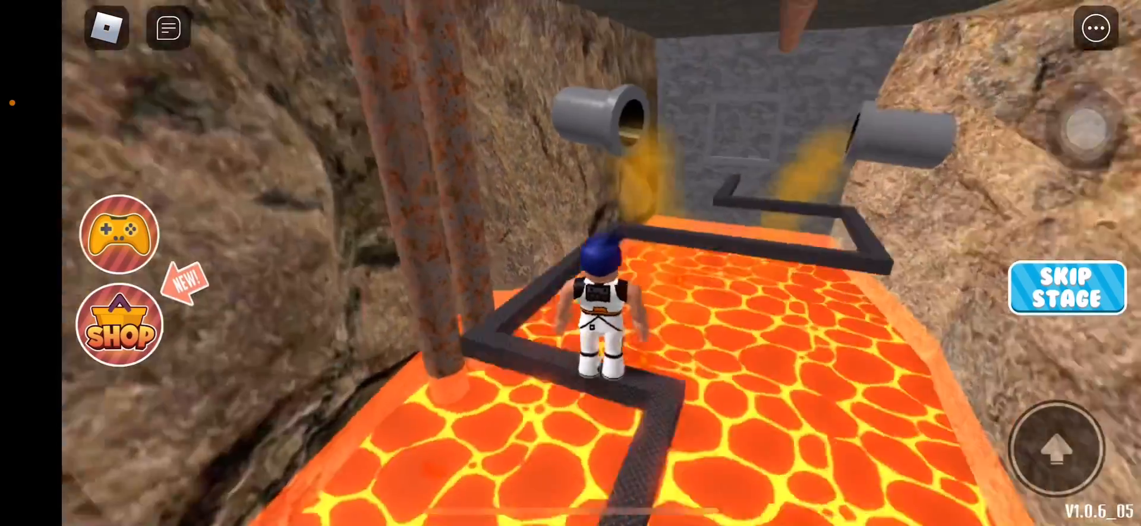
click(119, 324)
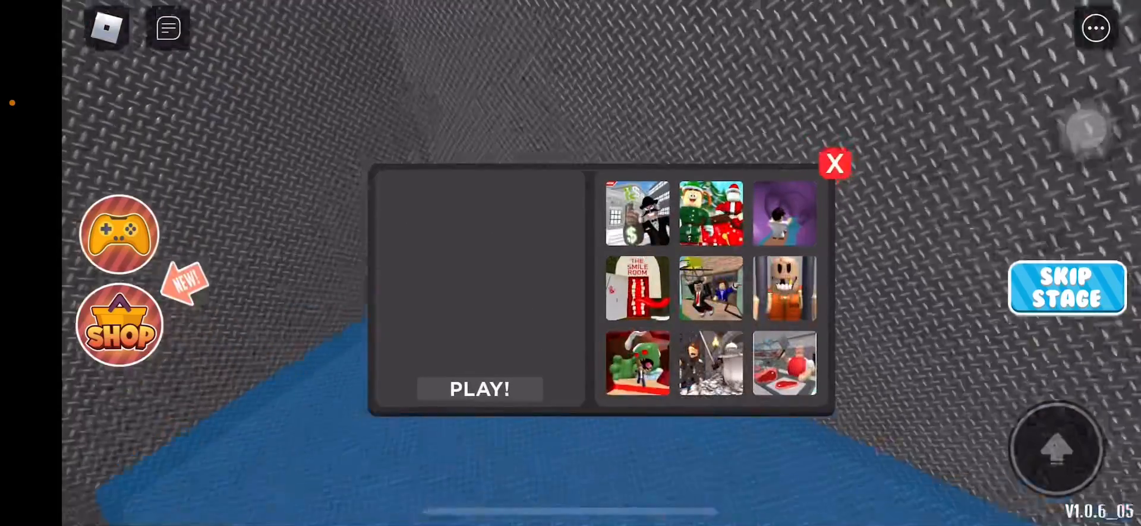
Step: Close the other-games popup twice while walking down the blue-floored metal corridor
click(834, 162)
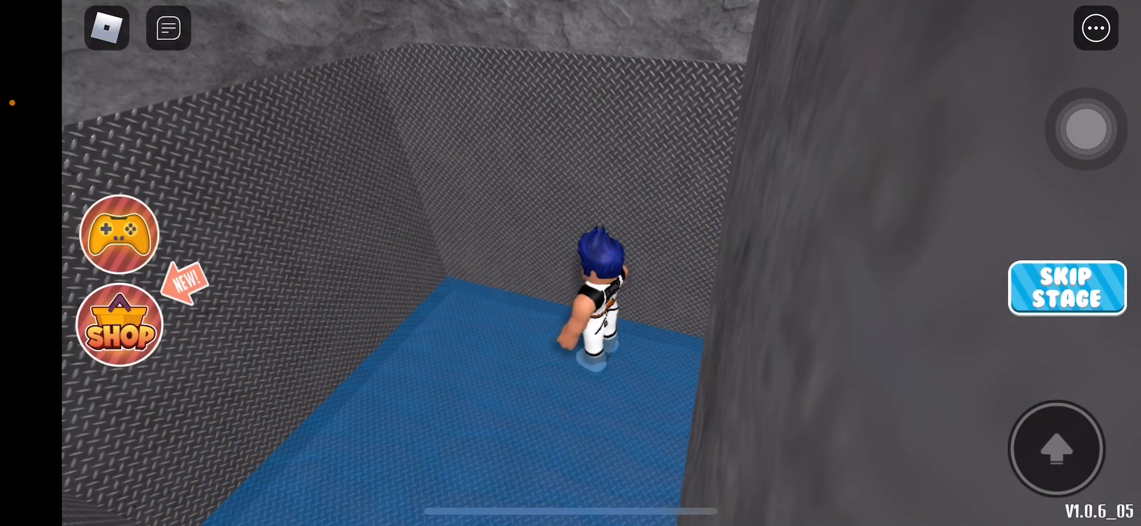
click(119, 234)
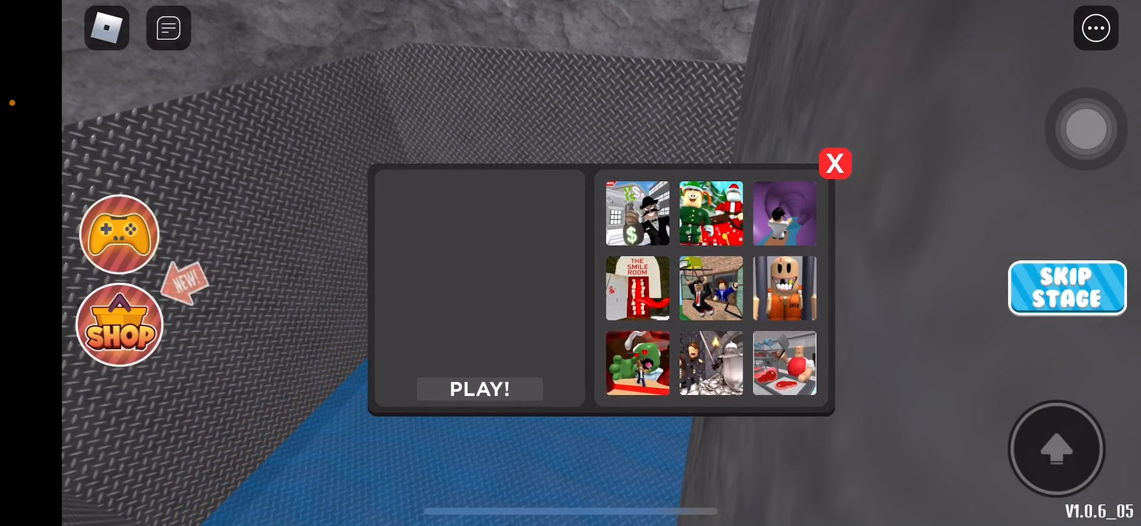
click(834, 163)
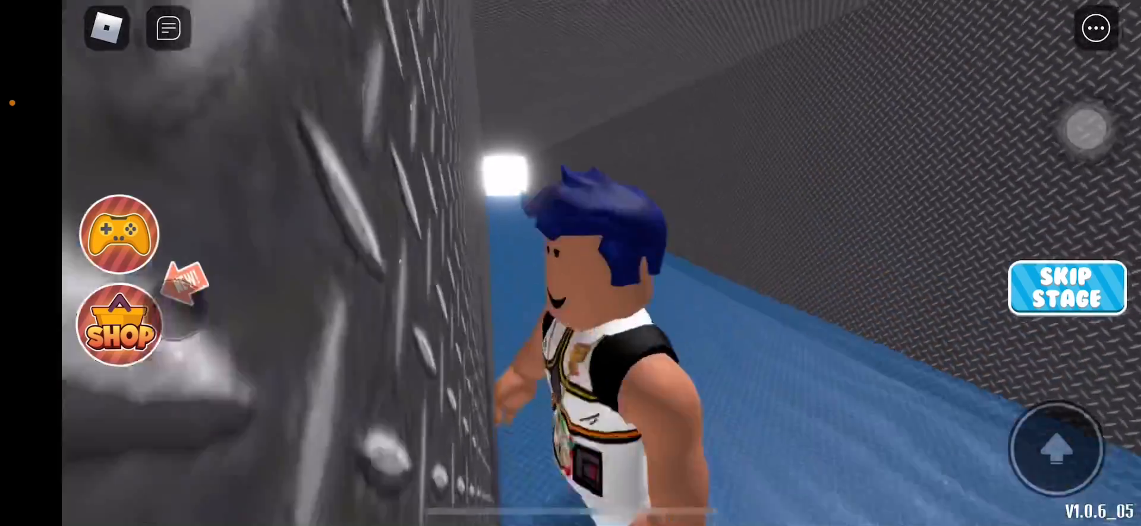